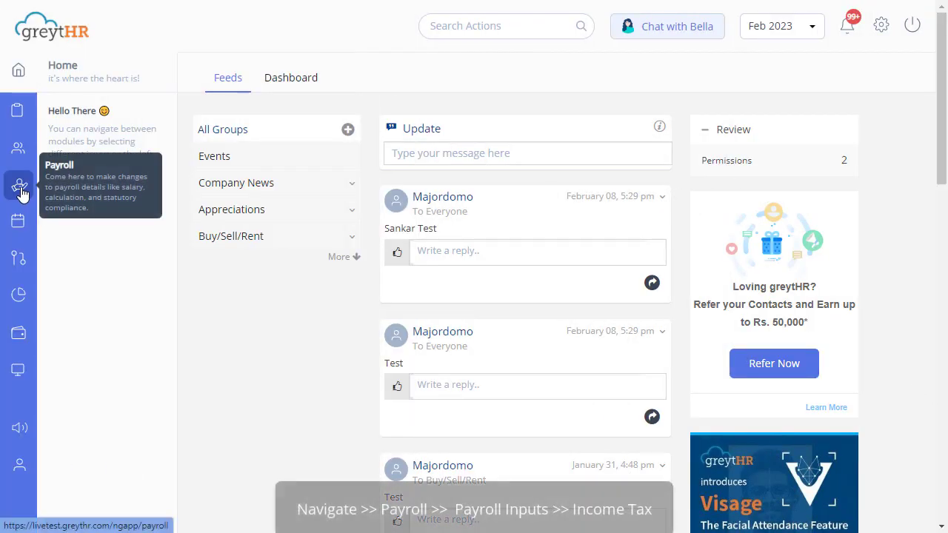
- Navigate from Payroll through Payroll Inputs to the Income Tax page
{"action": "left_click", "coordinate": [18, 185]}
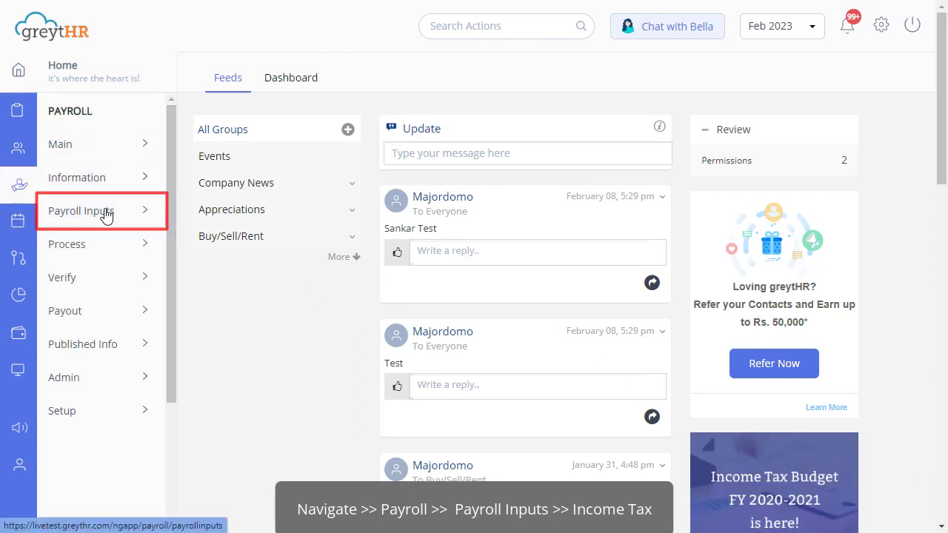
{"action": "left_click", "coordinate": [81, 210]}
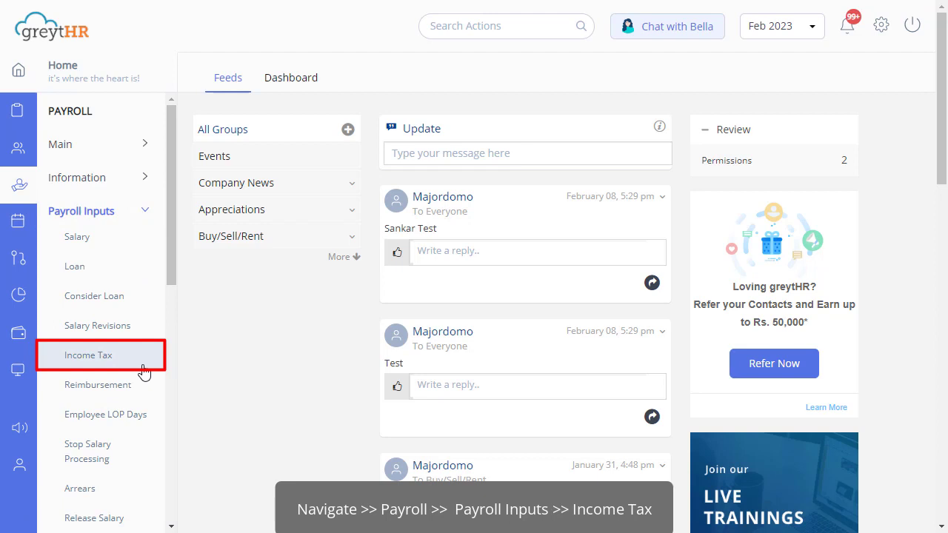
{"action": "left_click", "coordinate": [88, 355]}
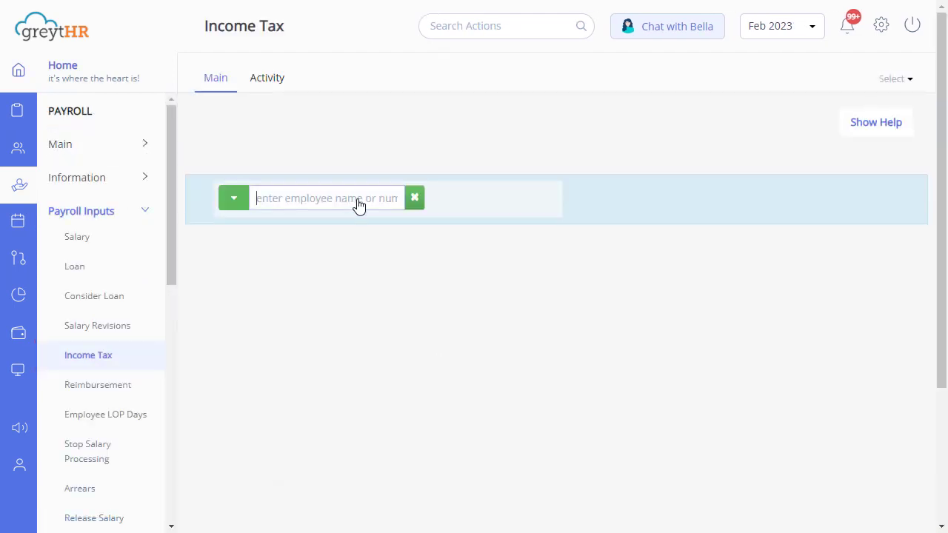
{"action": "type", "text": "S"}
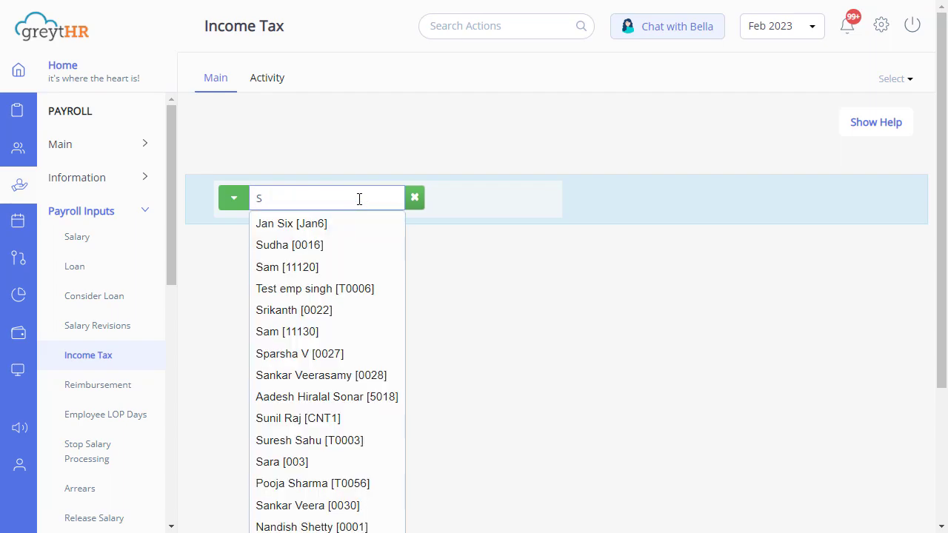
{"action": "left_click", "coordinate": [294, 311]}
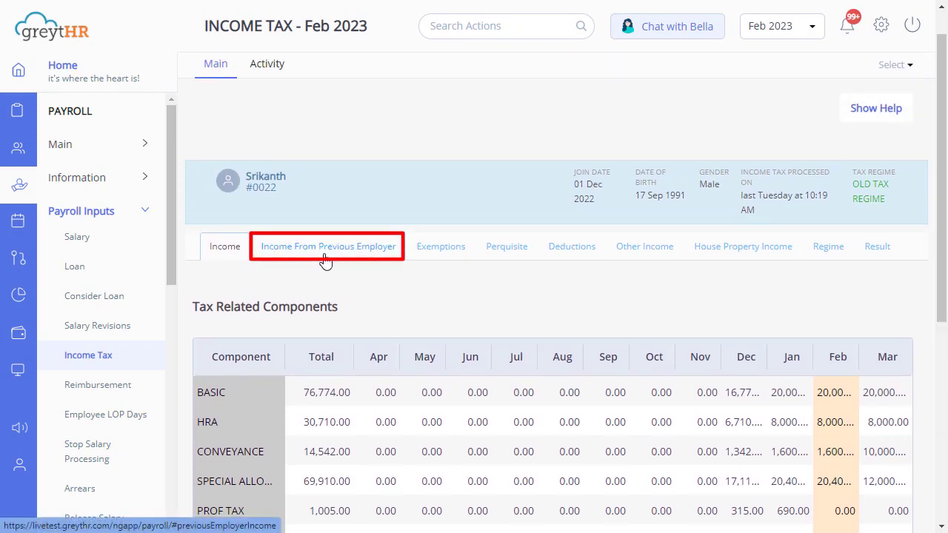
- Add an October previous-employer income row with Total Tax 50000, save it and recalculate tax
{"action": "left_click", "coordinate": [329, 246]}
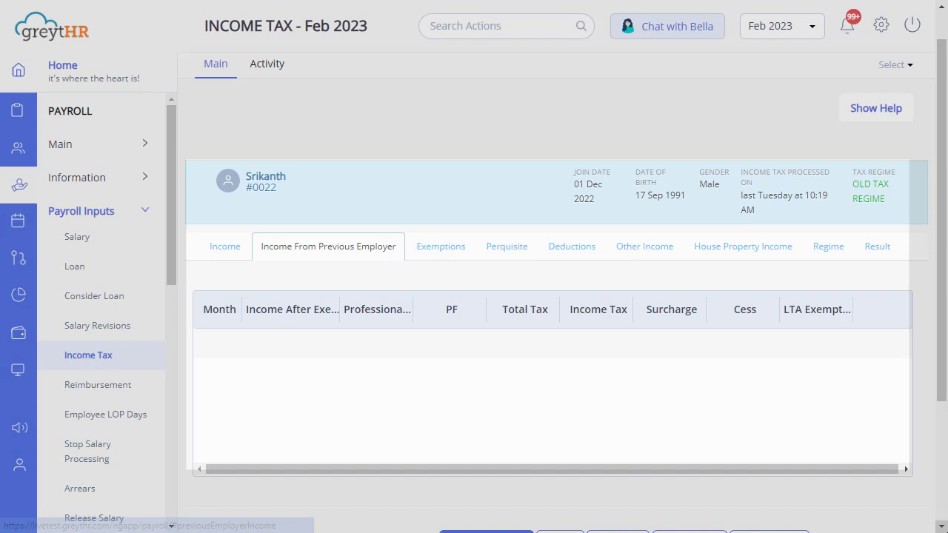
{"action": "left_click", "coordinate": [222, 348]}
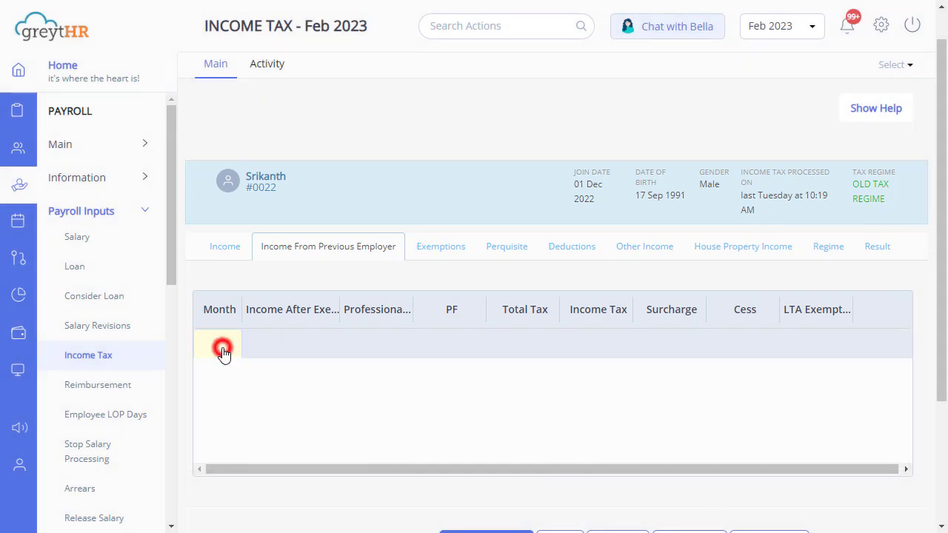
{"action": "left_click", "coordinate": [222, 346]}
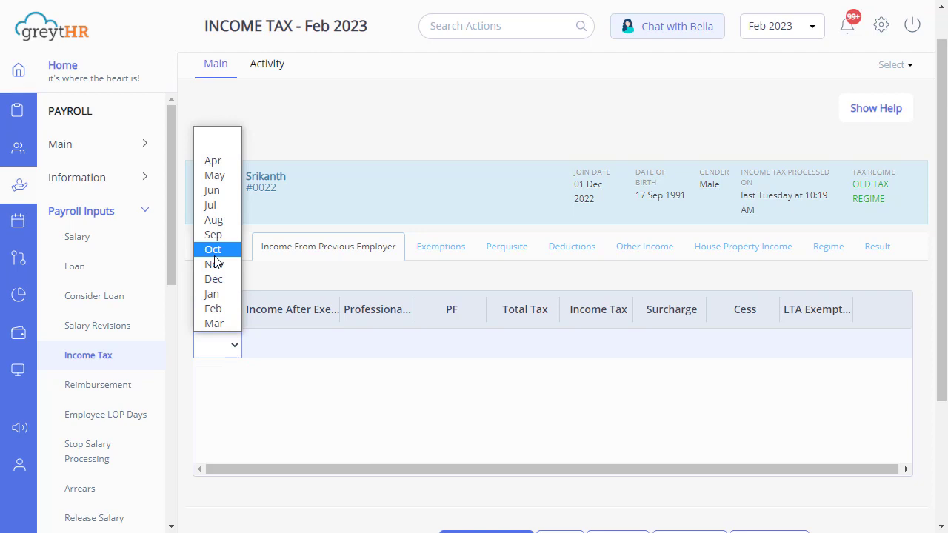
{"action": "left_click", "coordinate": [213, 249]}
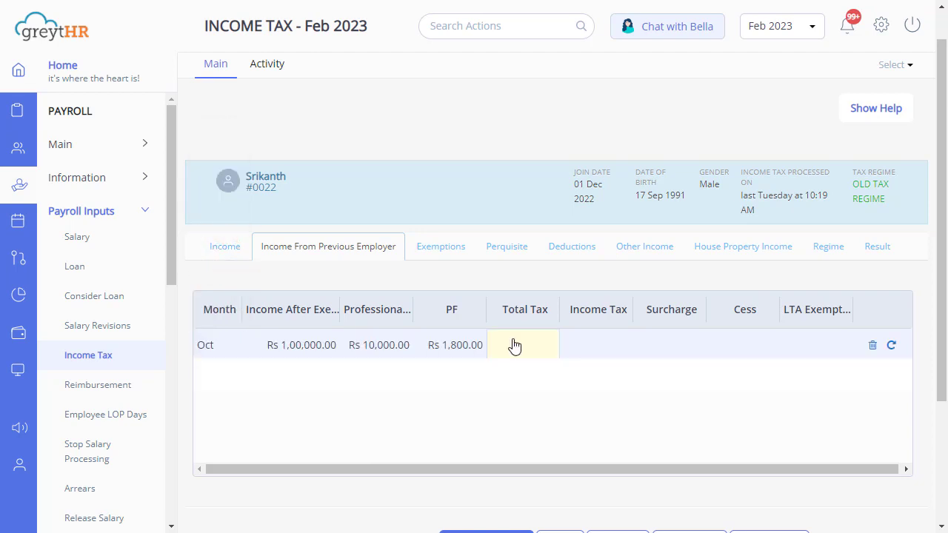
{"action": "type", "text": "500000.00"}
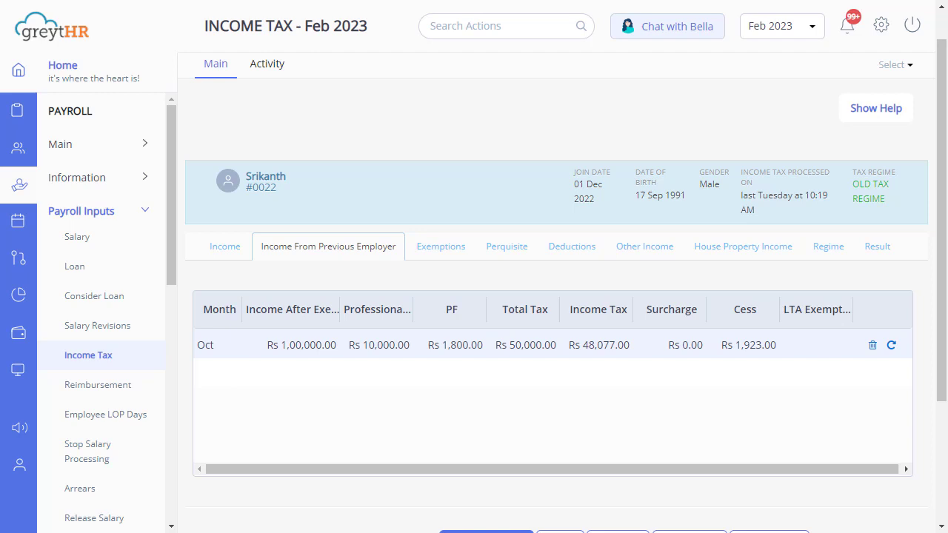
{"action": "left_click", "coordinate": [560, 435]}
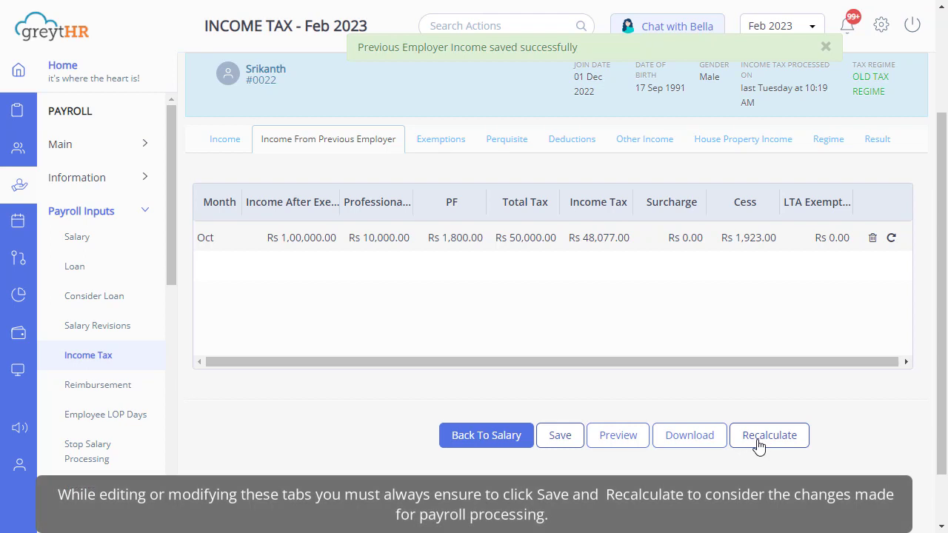
{"action": "left_click", "coordinate": [769, 435]}
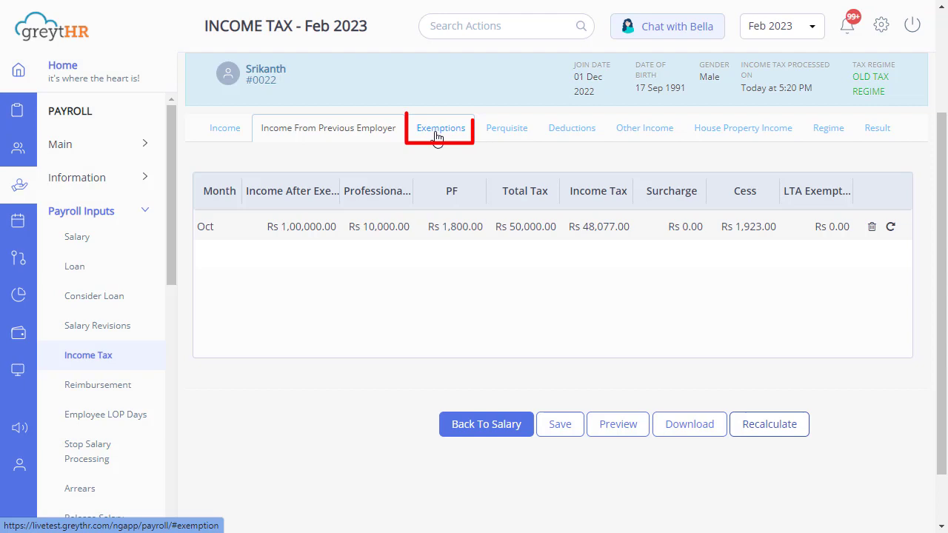
- Review Srikanth's exemptions and tick LTA Exemption with value 12
{"action": "left_click", "coordinate": [440, 128]}
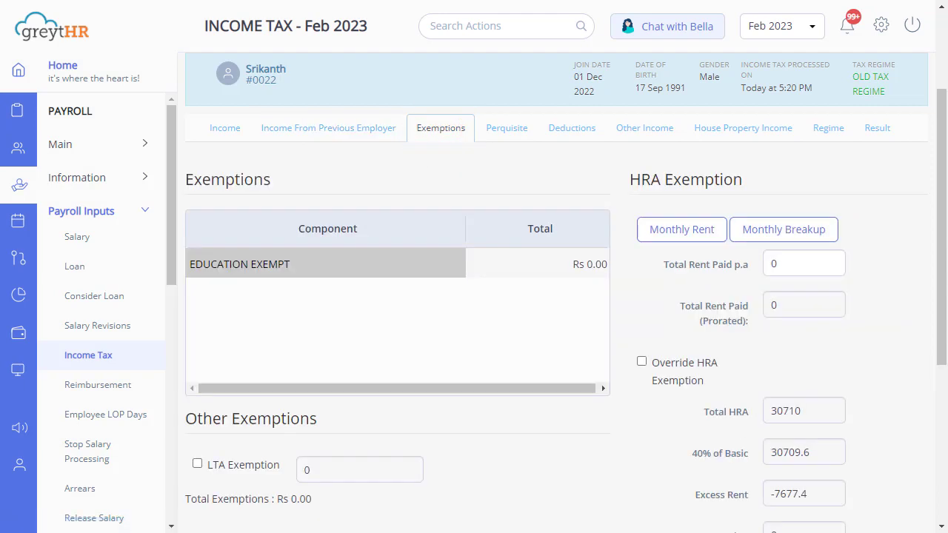
{"action": "scroll", "scroll_direction": "down", "scroll_amount": 3}
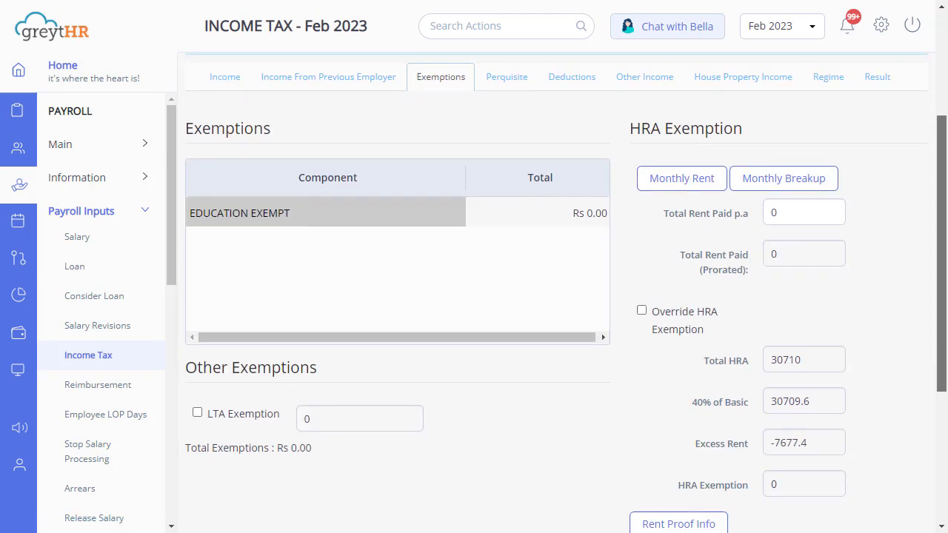
{"action": "scroll", "scroll_direction": "down", "scroll_amount": 3}
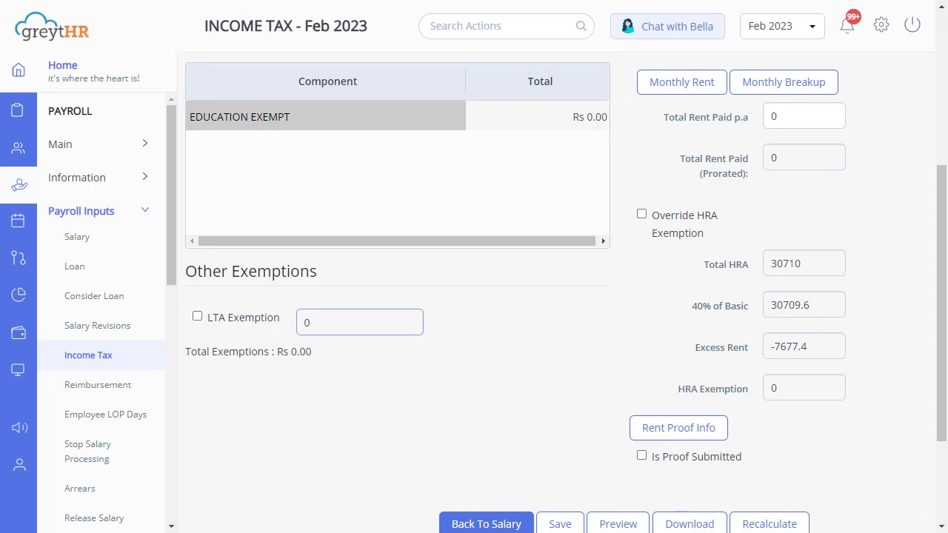
{"action": "left_click", "coordinate": [197, 316]}
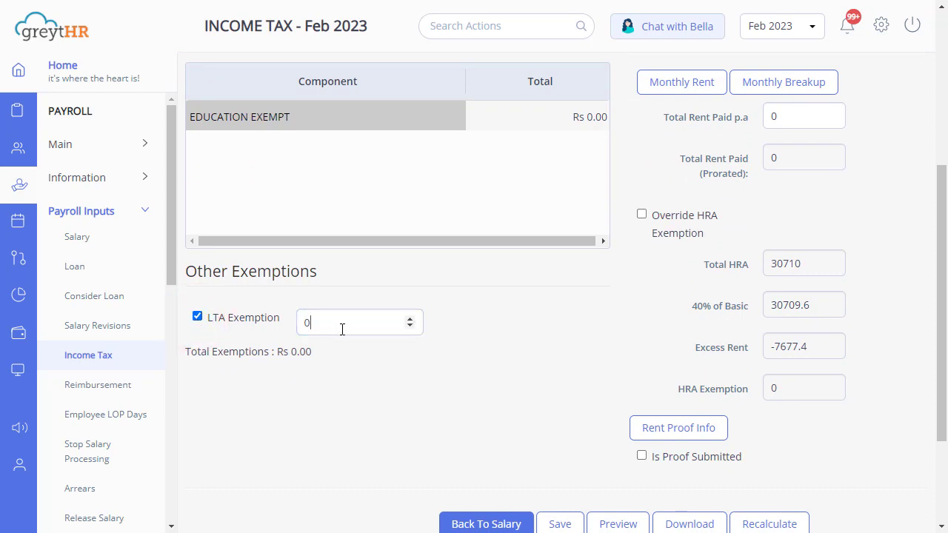
{"action": "type", "text": "12"}
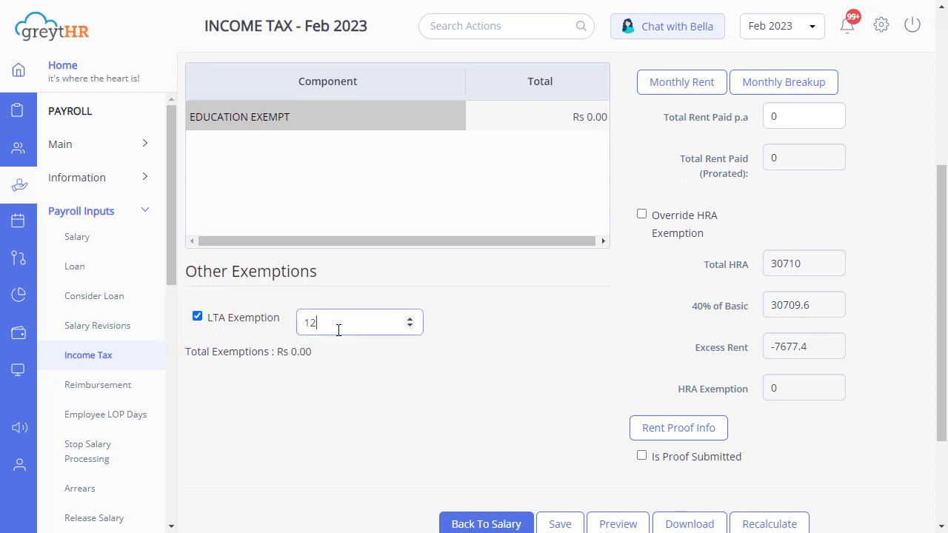
- Check the rent proof details, close them and move on to Srikanth's perquisites
{"action": "left_click", "coordinate": [678, 428]}
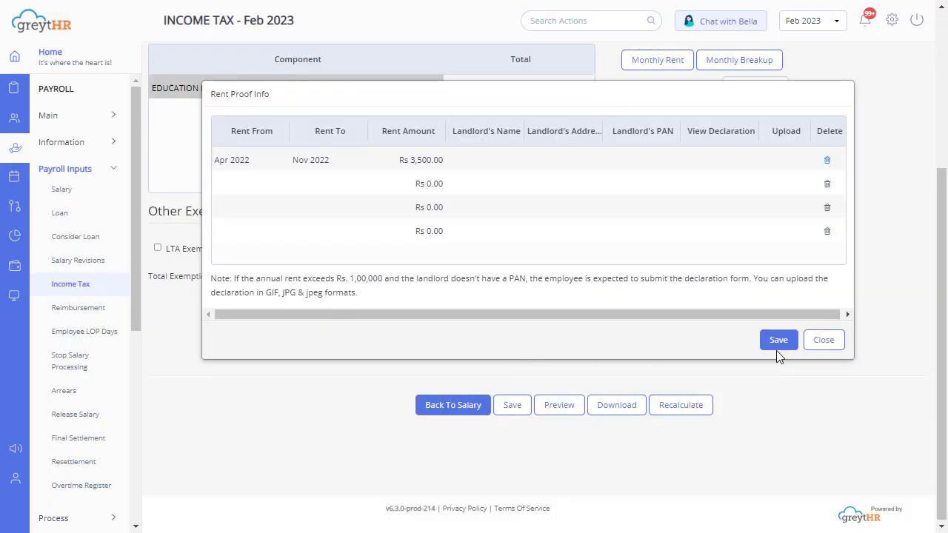
{"action": "left_click", "coordinate": [824, 339]}
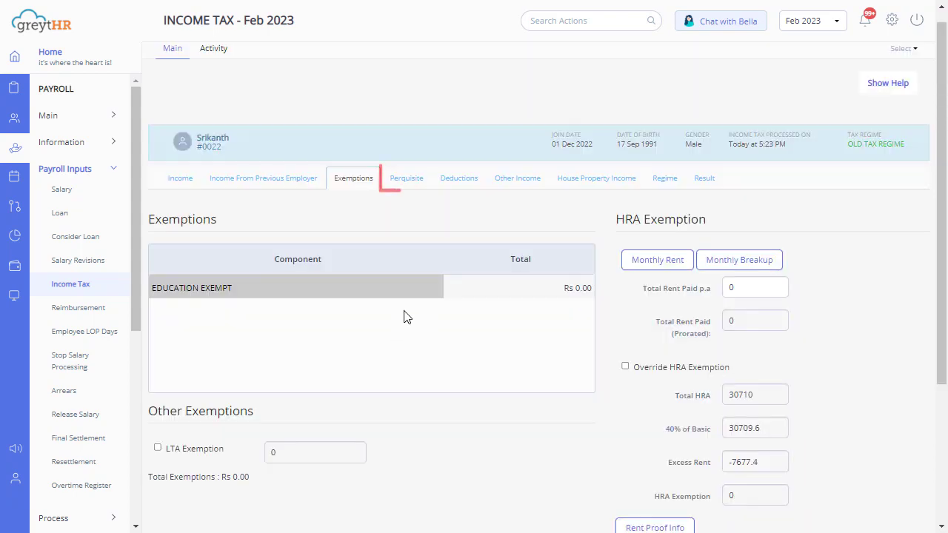
{"action": "left_click", "coordinate": [407, 178]}
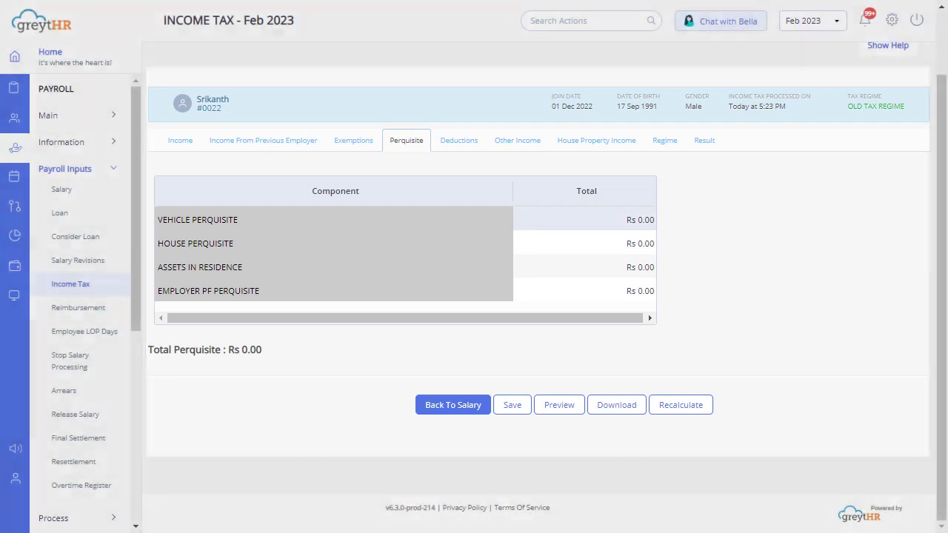
- Review Deductions, Other Income and House Property Income, ending on the Regime section showing Old Tax Regime
{"action": "left_click", "coordinate": [458, 140]}
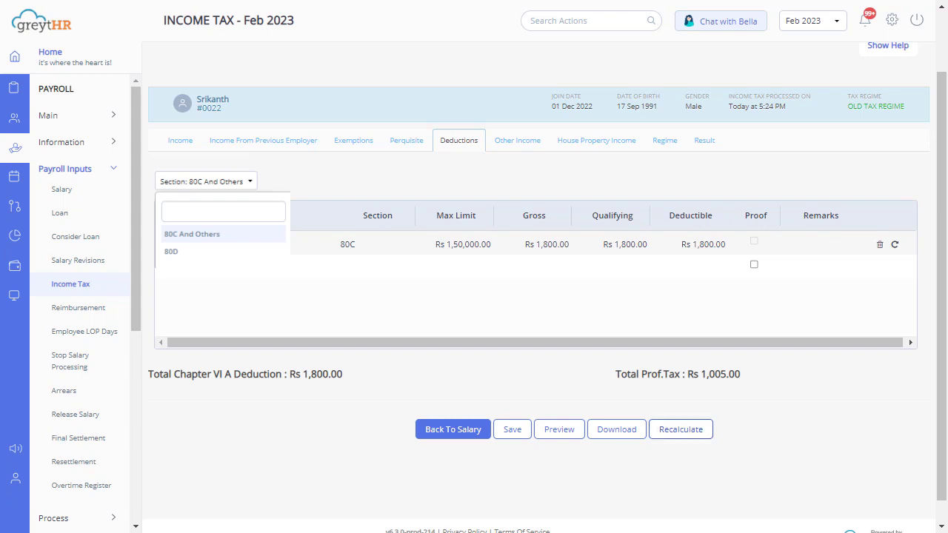
{"action": "left_click", "coordinate": [517, 140]}
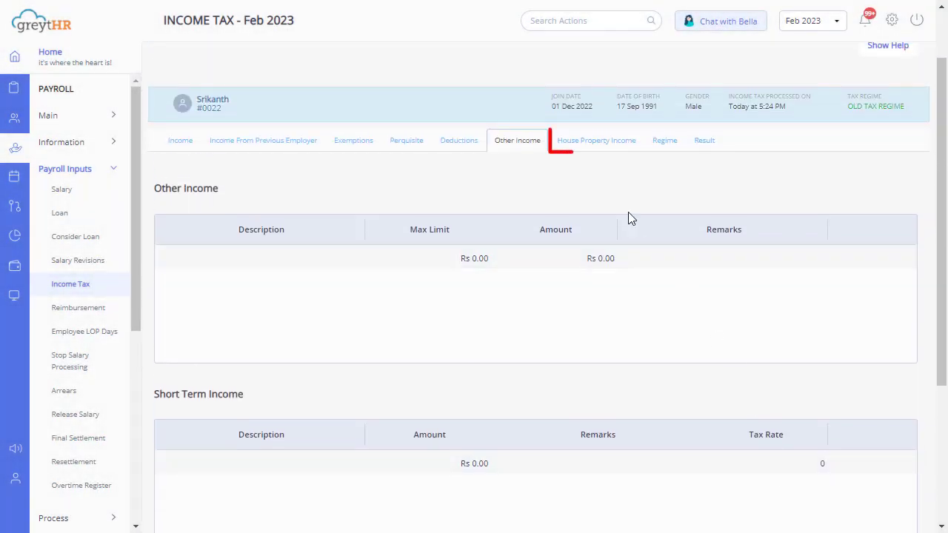
{"action": "left_click", "coordinate": [596, 140]}
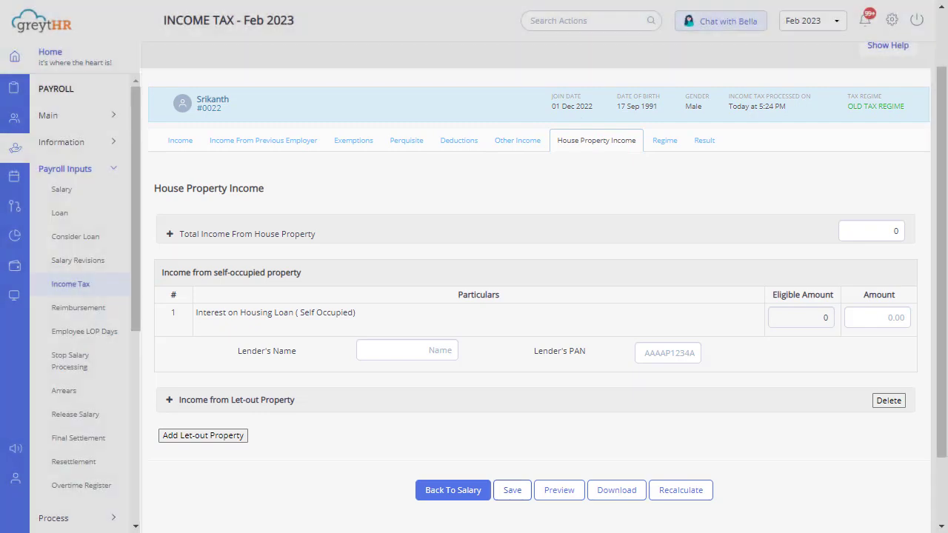
{"action": "left_click", "coordinate": [665, 144]}
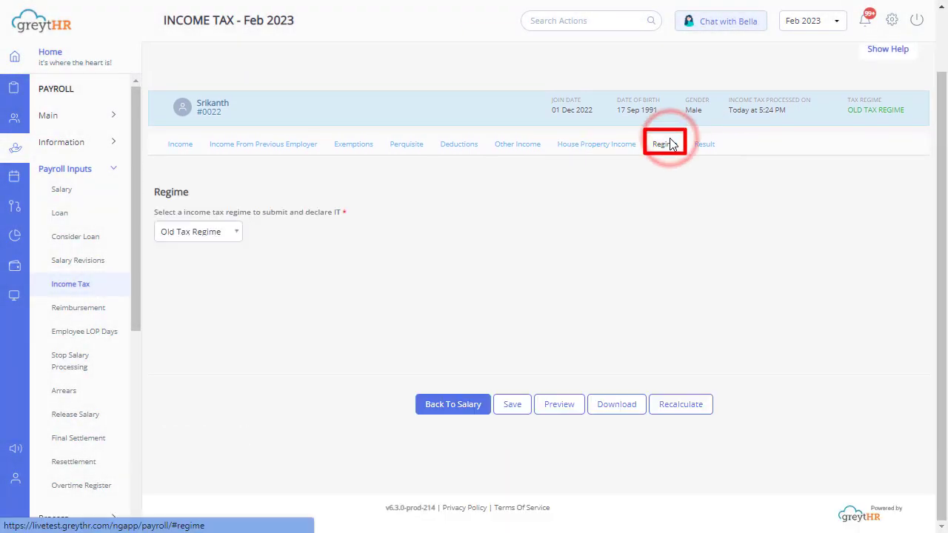
- Change Srikanth to New Tax Regime, save, recalculate and view the result showing total tax Rs 0
{"action": "left_click", "coordinate": [664, 144]}
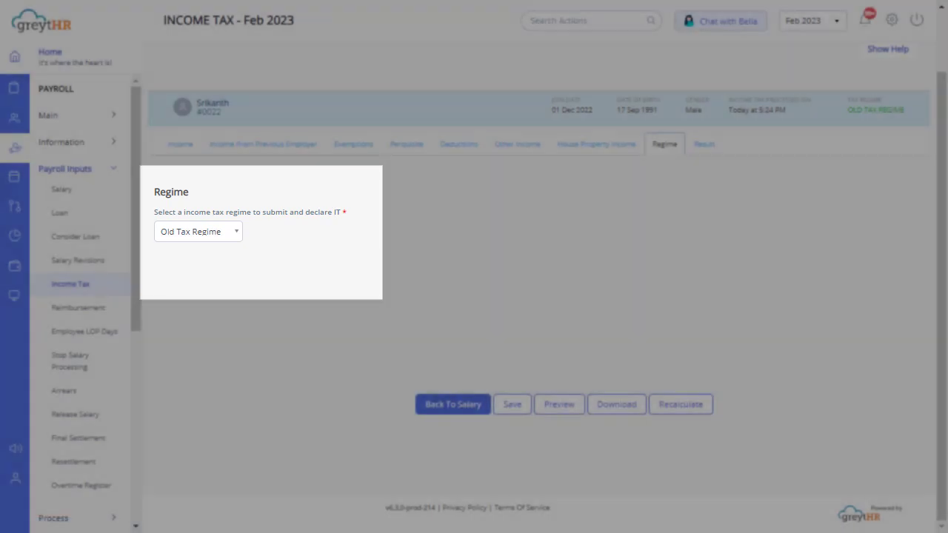
{"action": "left_click", "coordinate": [198, 231]}
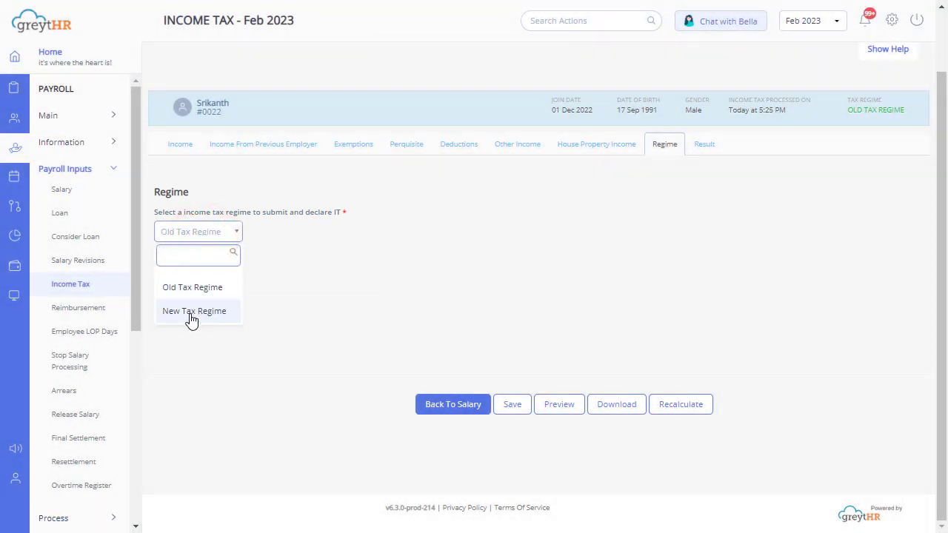
{"action": "left_click", "coordinate": [194, 311]}
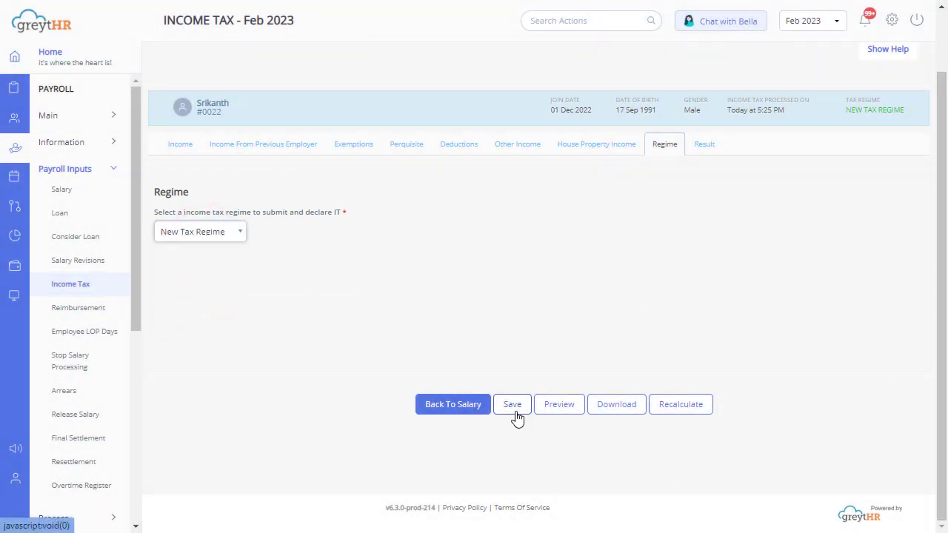
{"action": "left_click", "coordinate": [512, 405]}
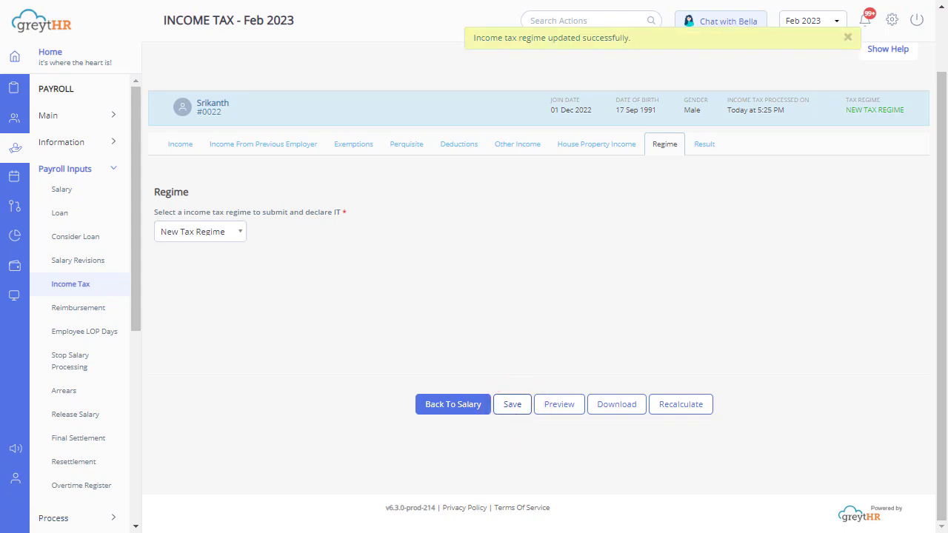
{"action": "left_click", "coordinate": [681, 404]}
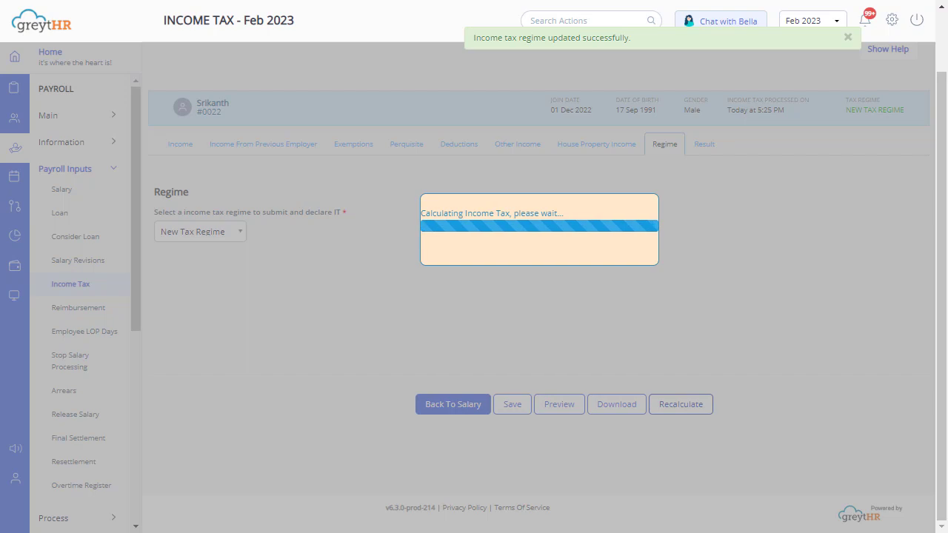
{"action": "left_click", "coordinate": [703, 144]}
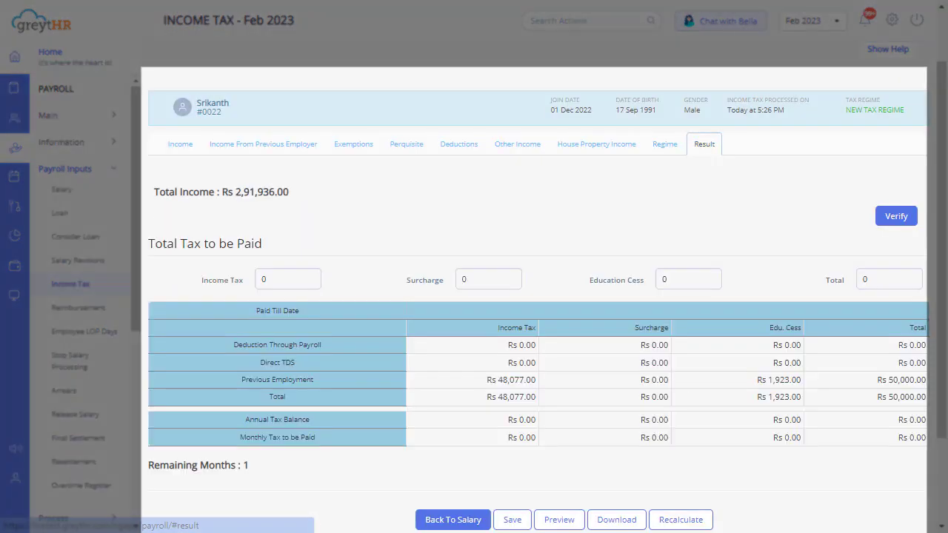